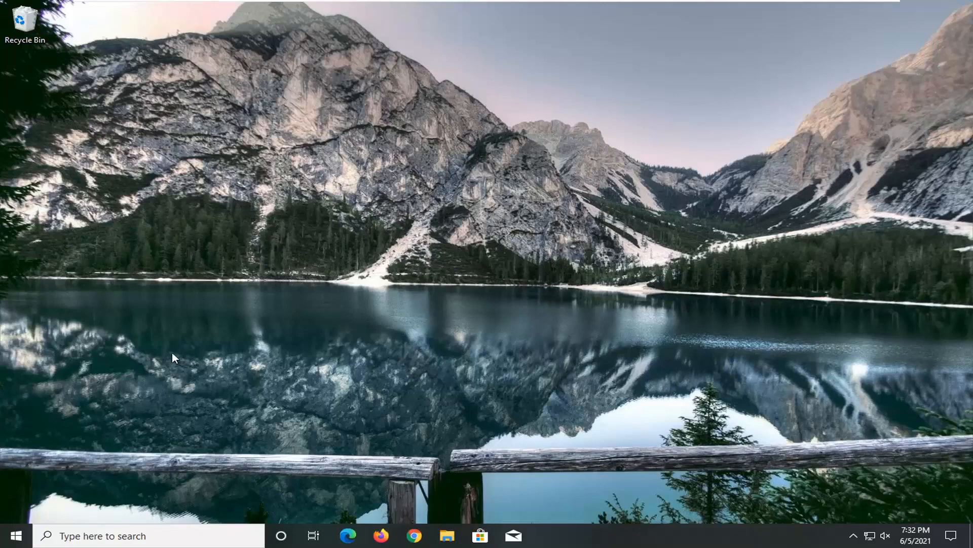
Step: Search the Start menu for "network reset" to reach the Network reset settings page
{"action": "left_click", "coordinate": [16, 534]}
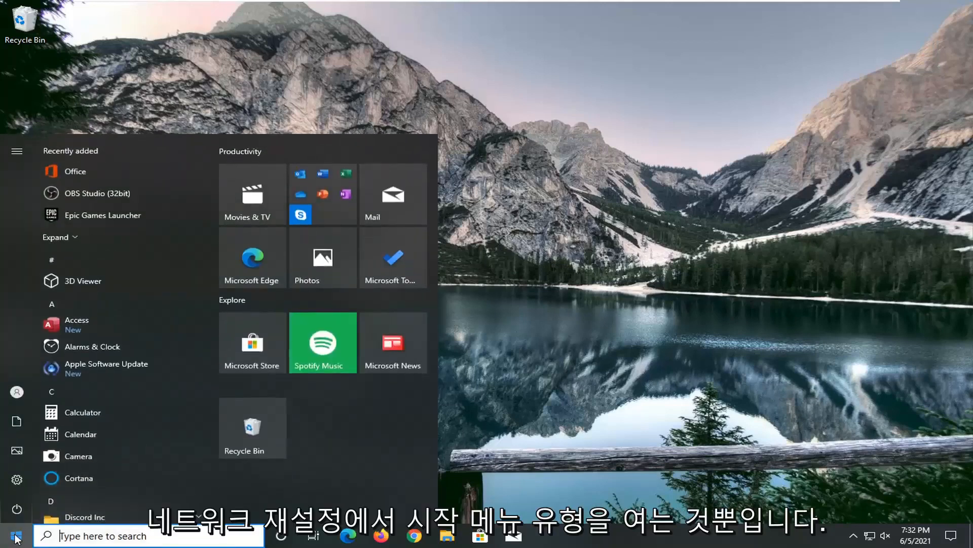
{"action": "type", "text": "network reset"}
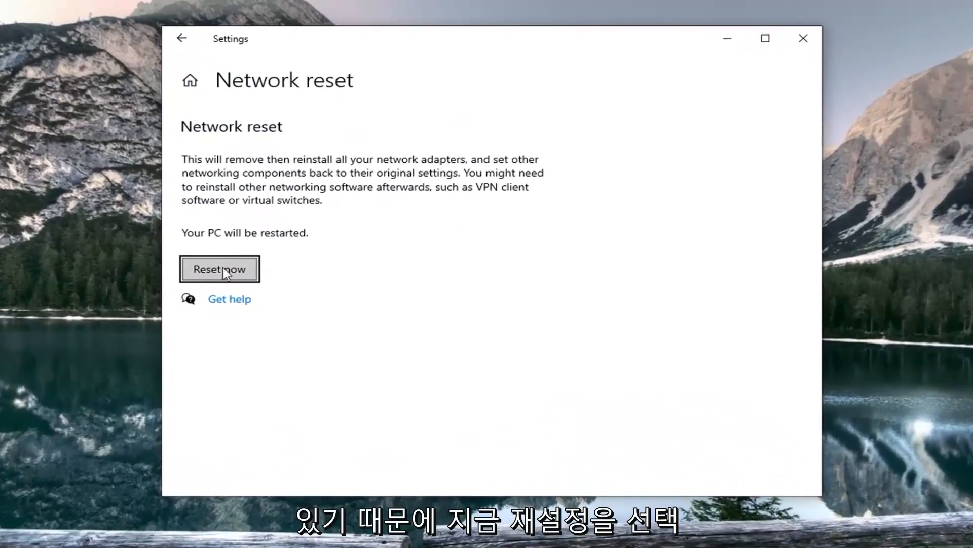
{"action": "mouse_move", "coordinate": [239, 244]}
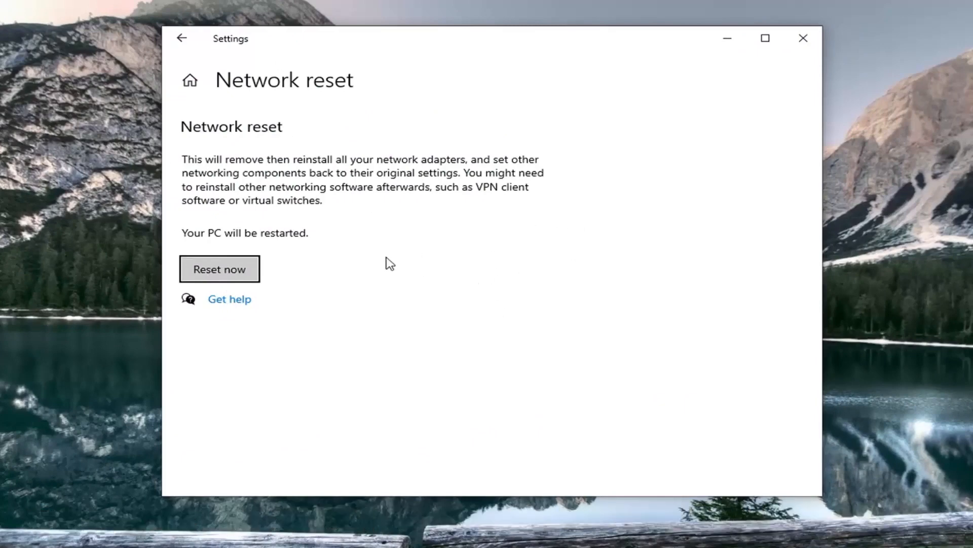
Step: Start the network reset with Reset now and confirm Yes in the prompt
{"action": "left_click", "coordinate": [219, 269]}
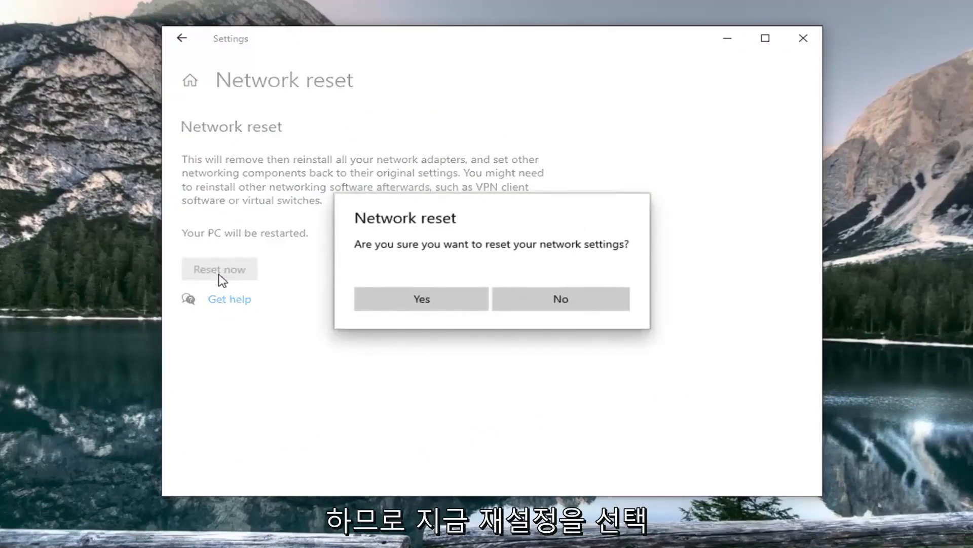
{"action": "mouse_move", "coordinate": [661, 250]}
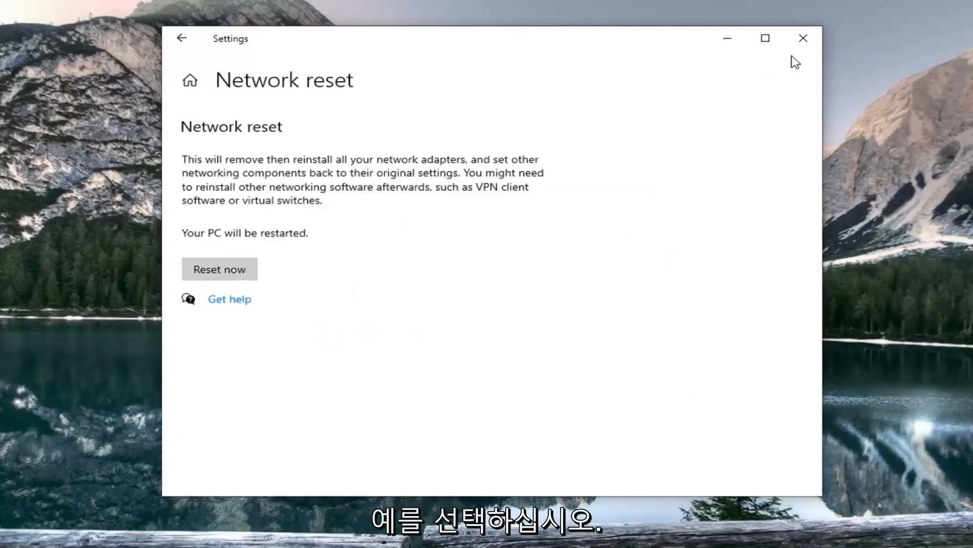
{"action": "left_click", "coordinate": [219, 269]}
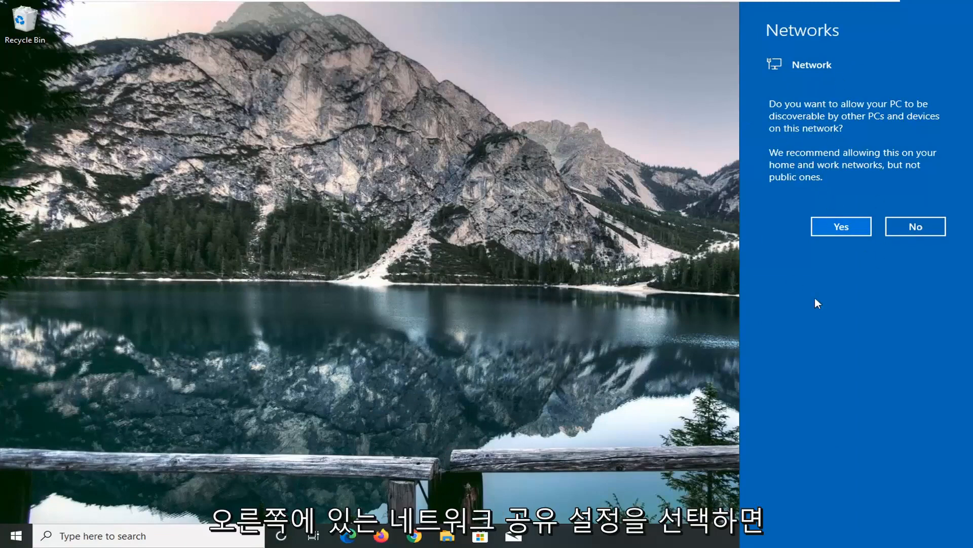
Step: Answer the network discoverability prompt in the Networks side panel
{"action": "left_click", "coordinate": [841, 226]}
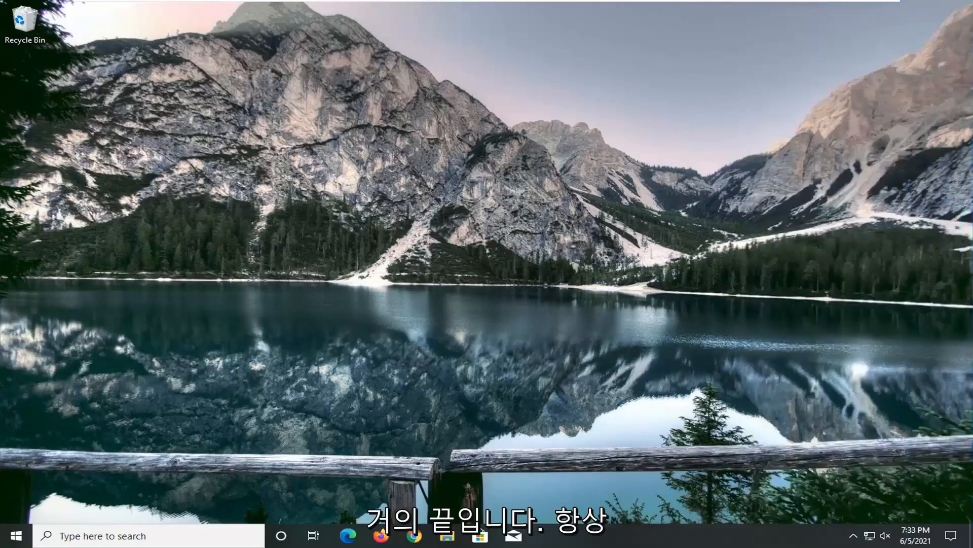